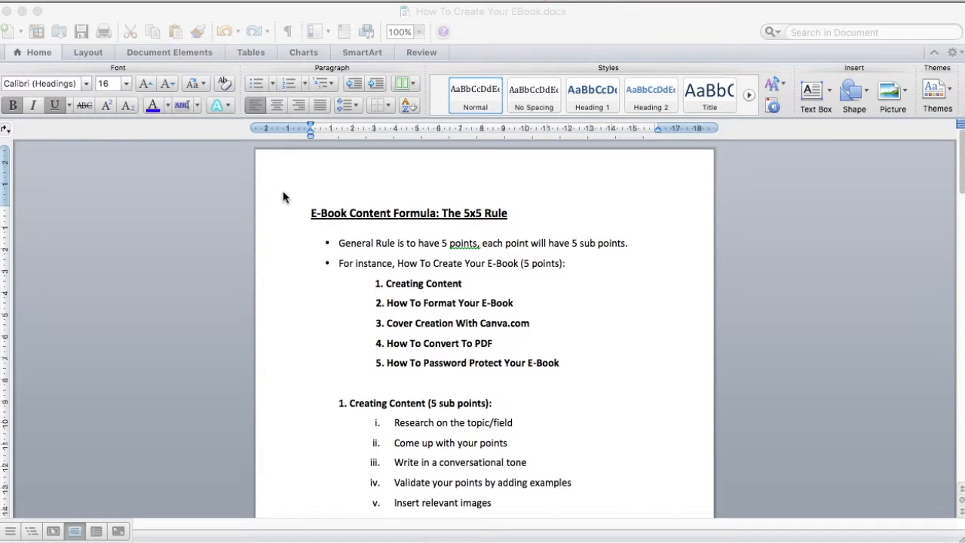
pyautogui.moveTo(445, 223)
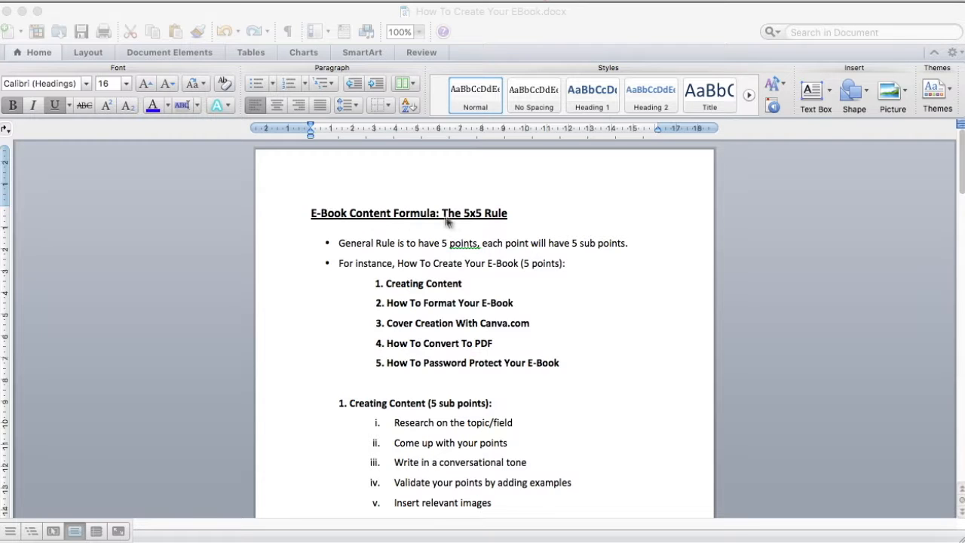
pyautogui.moveTo(500, 220)
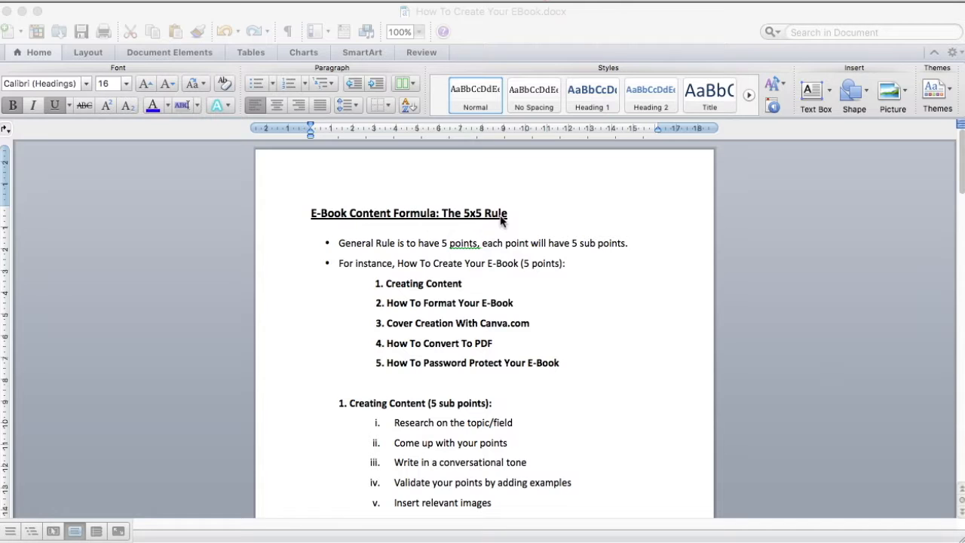
pyautogui.moveTo(443, 251)
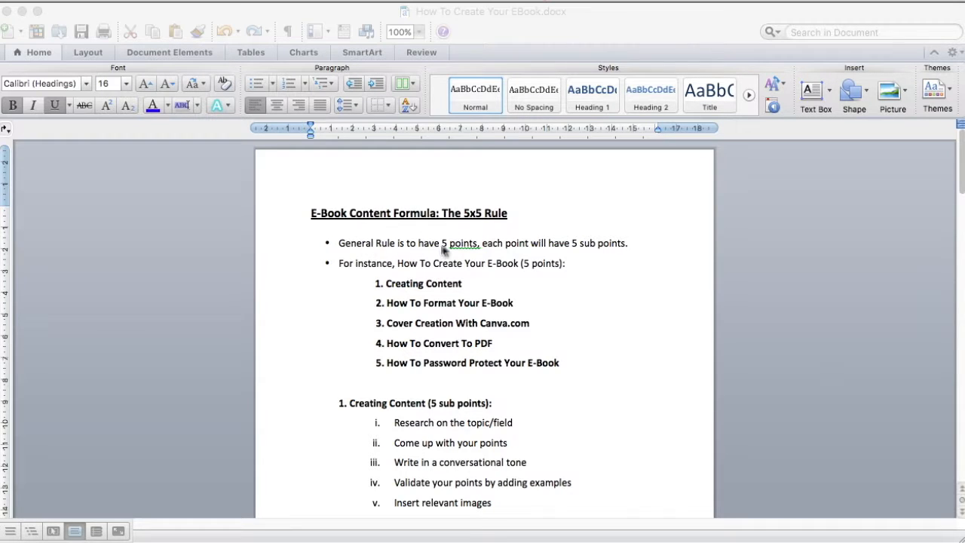
pyautogui.moveTo(610, 249)
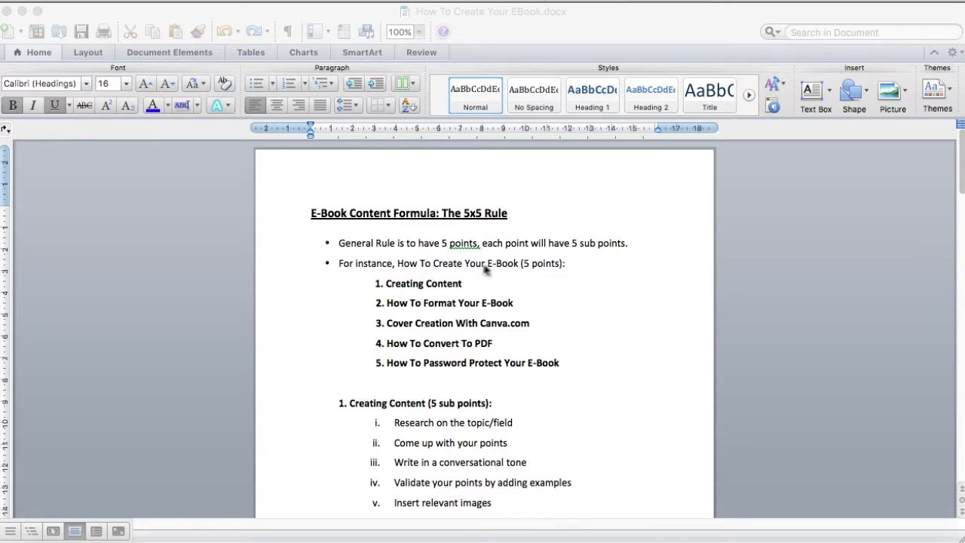
pyautogui.moveTo(549, 274)
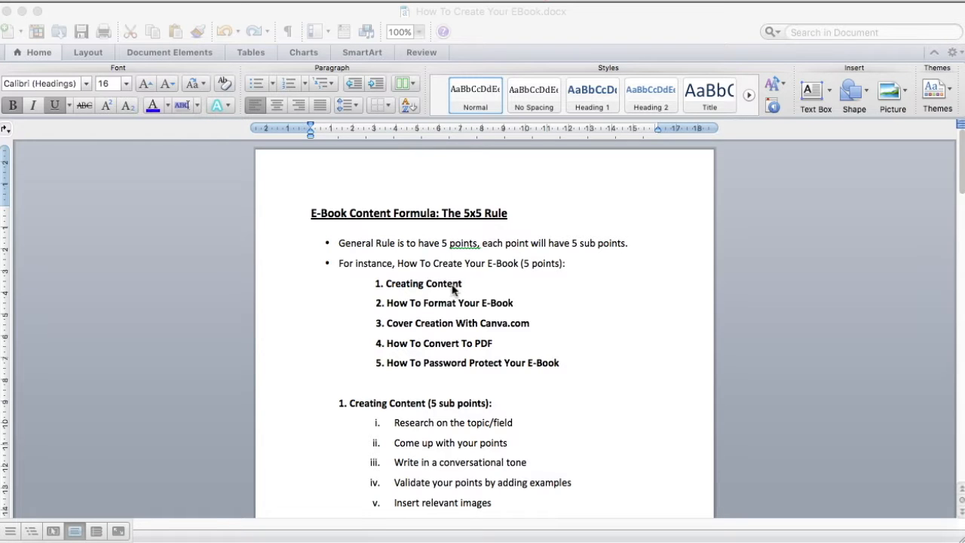
pyautogui.moveTo(452, 368)
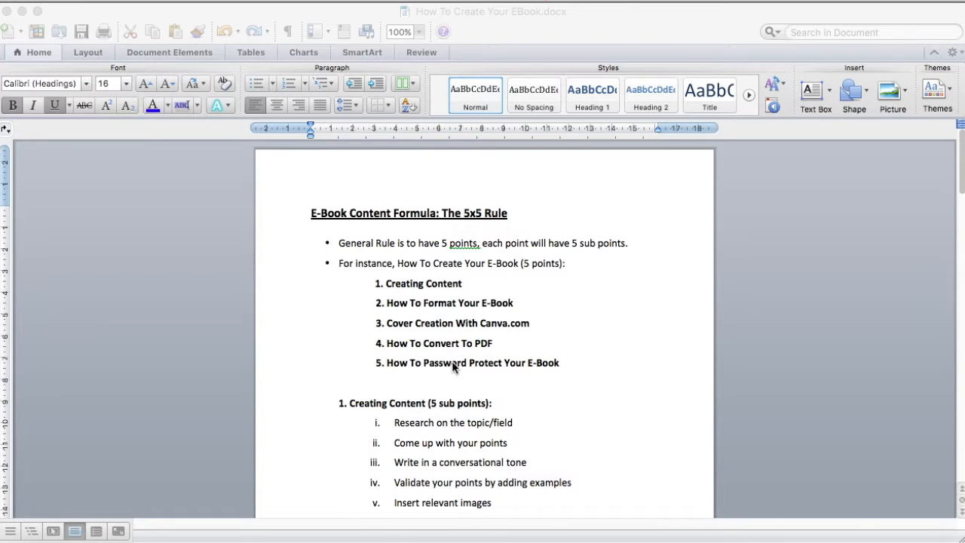
pyautogui.scroll(-3)
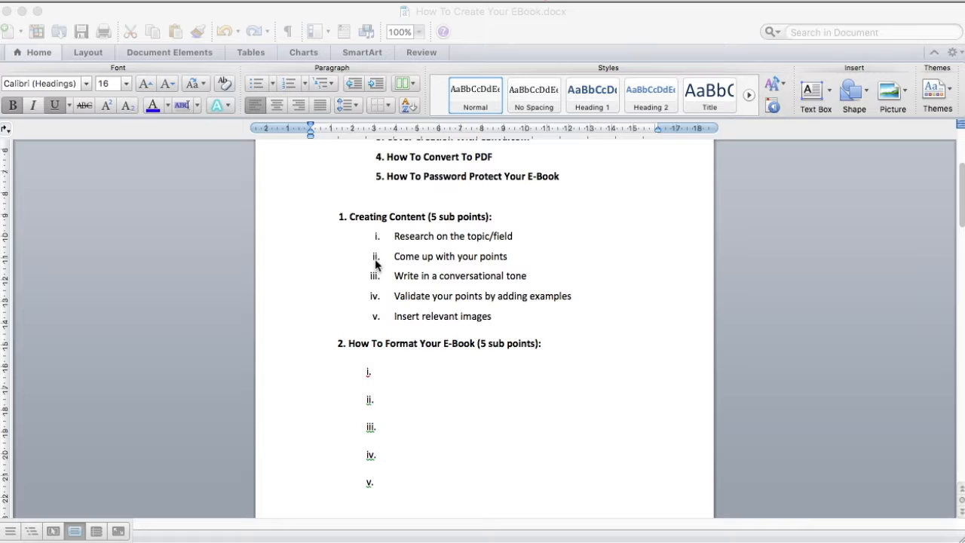
pyautogui.scroll(-3)
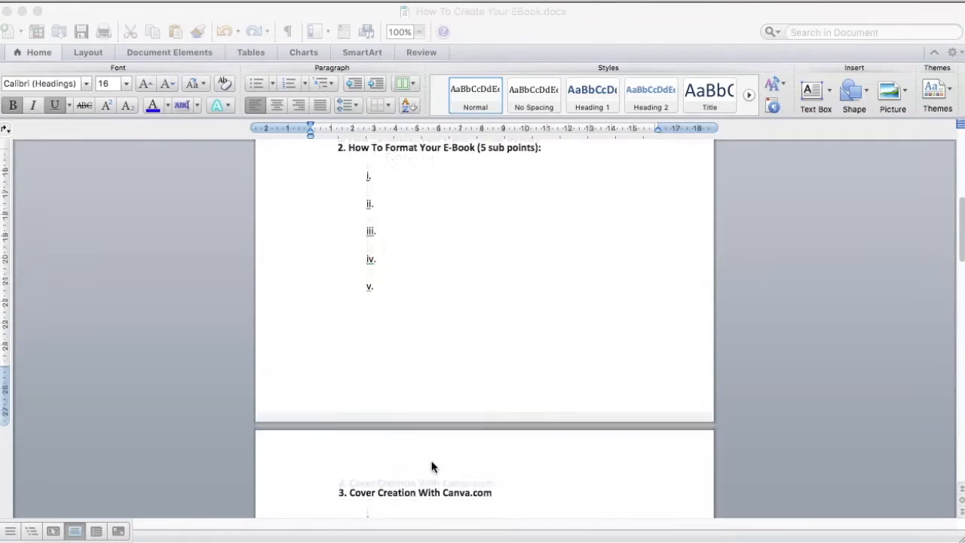
pyautogui.scroll(-3)
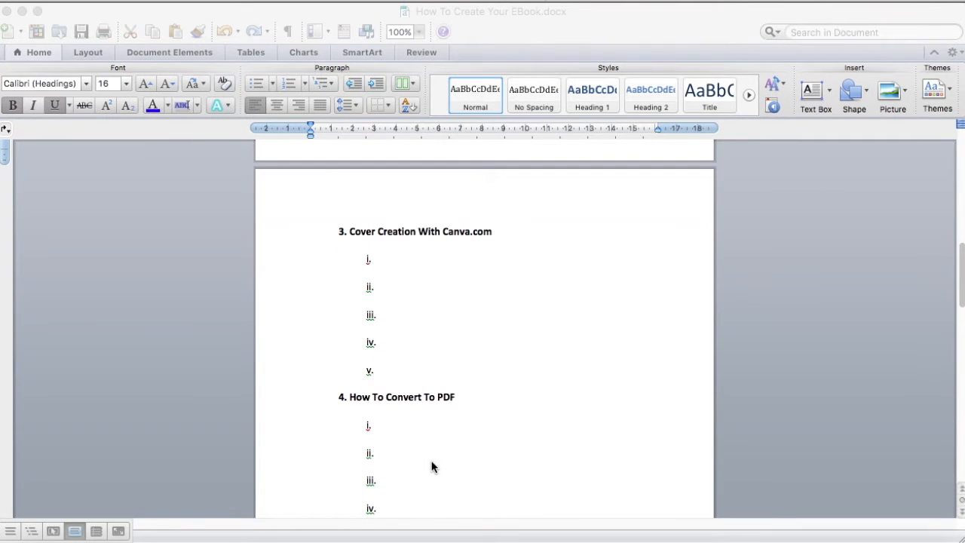